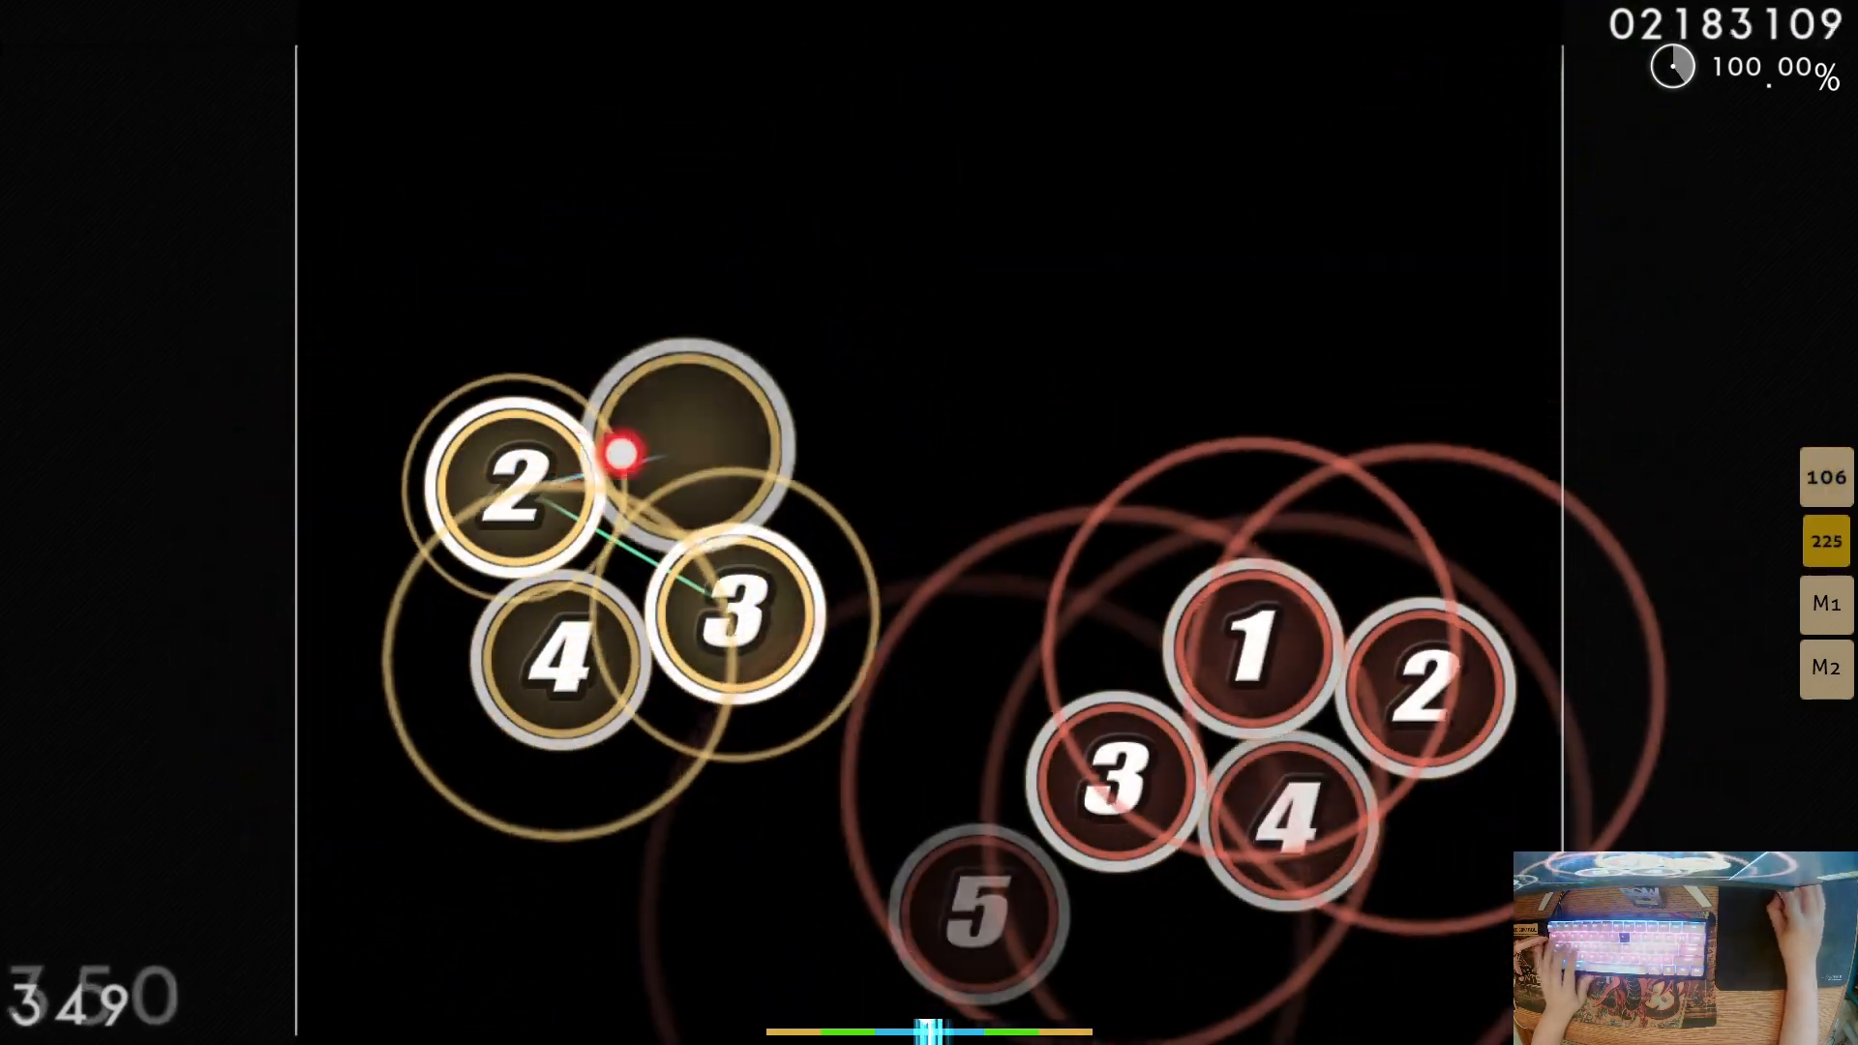
- Hit the circles and sliders in time, raising the combo to 359 at 100.00% accuracy
click(399, 319)
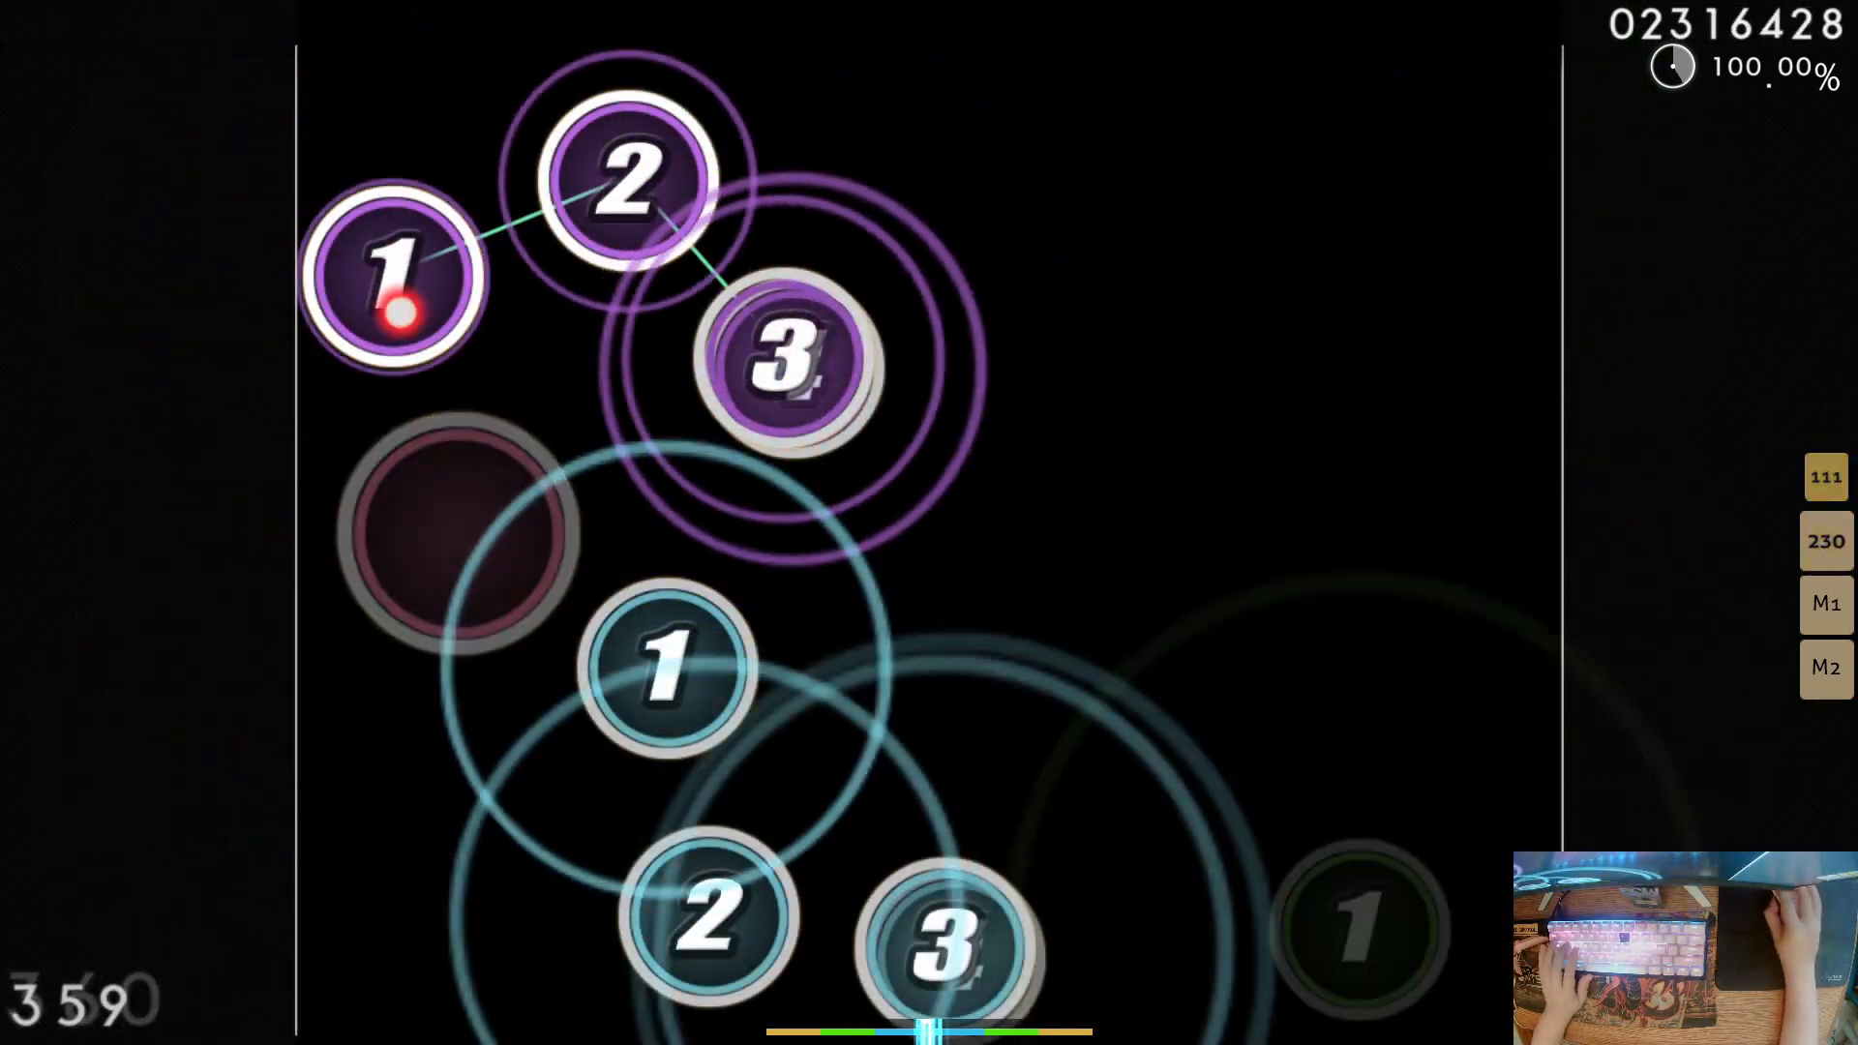